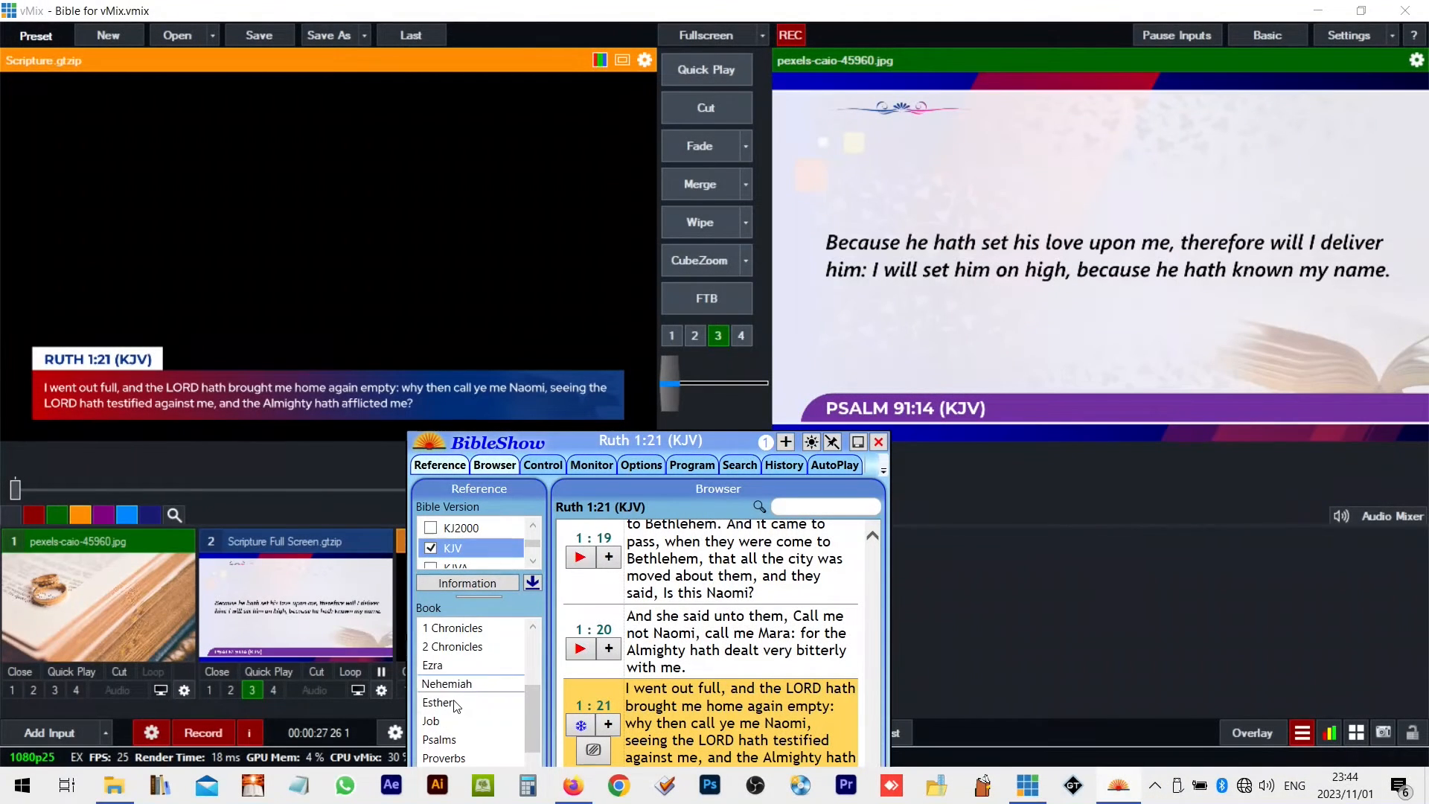
Navigate to Job chapter 12 verse 21 and send it live to both scripture displays
scroll("down", 3)
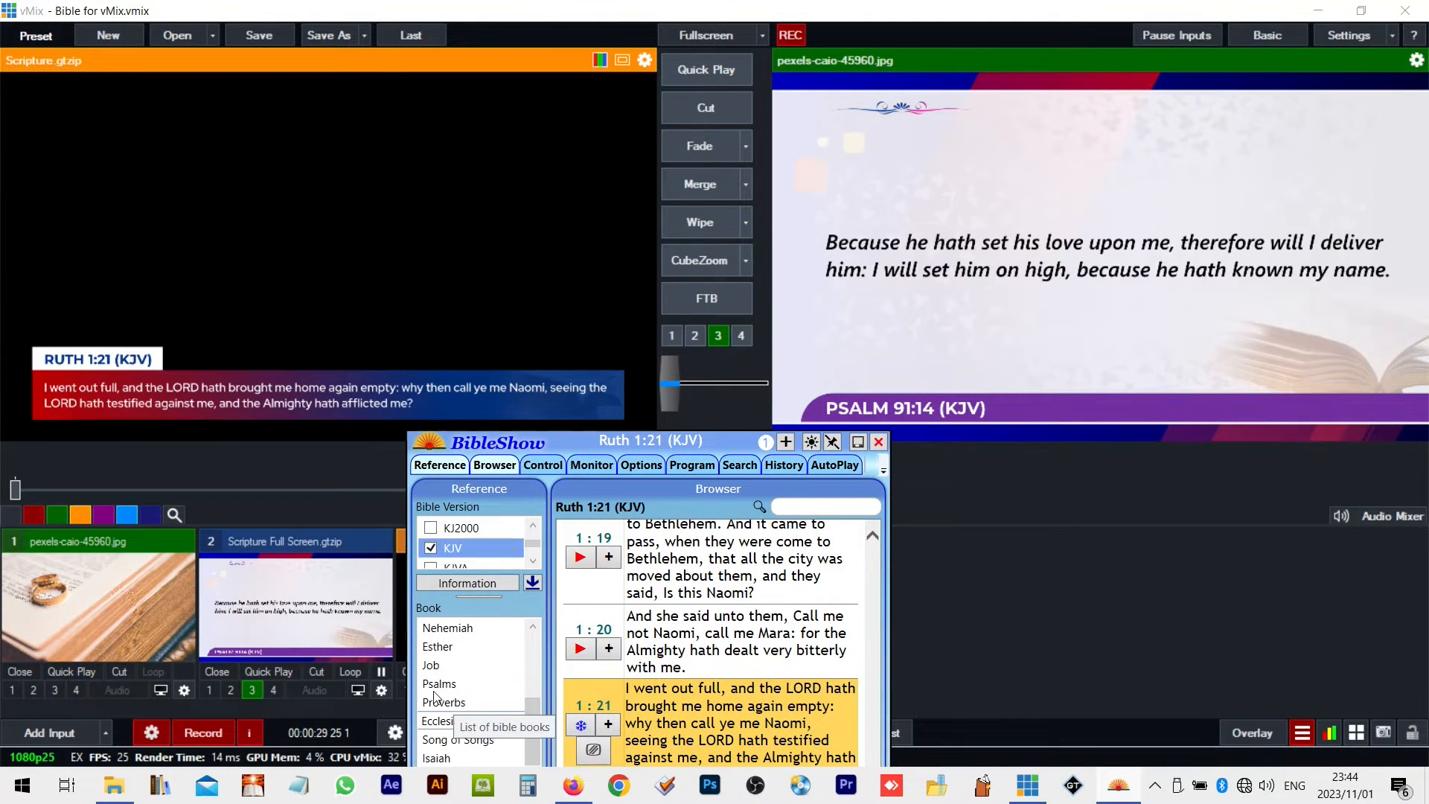
left_click(430, 664)
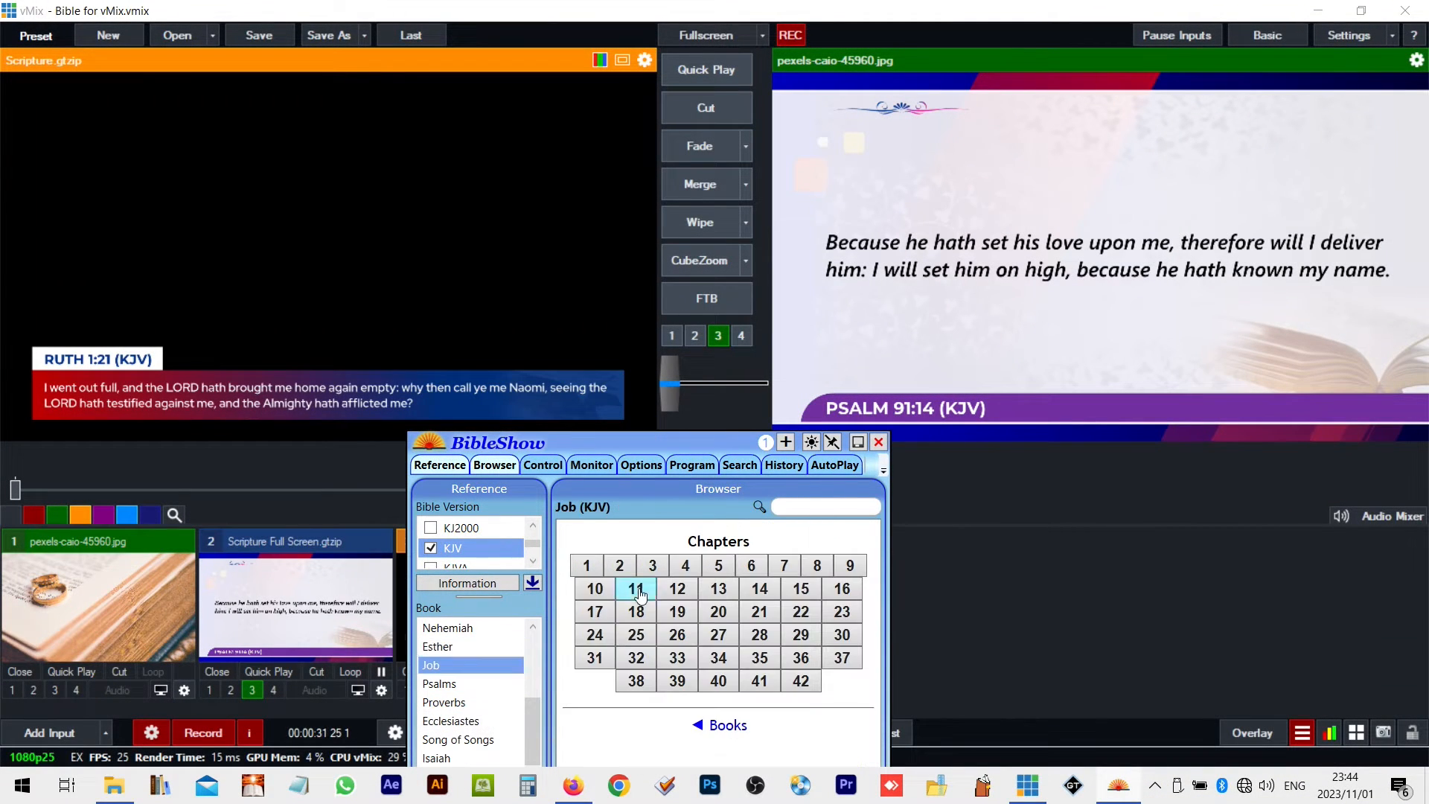
left_click(675, 588)
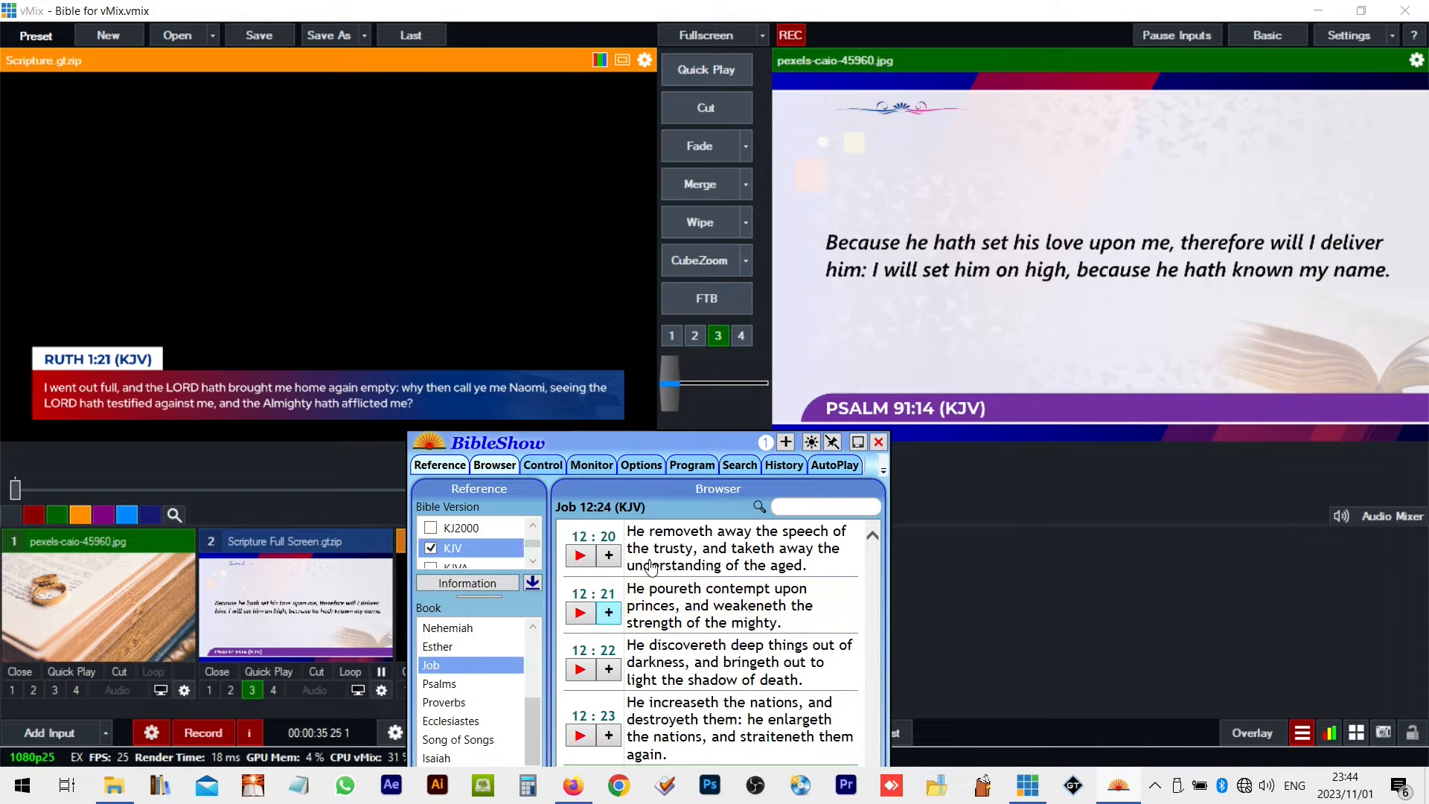
left_click(716, 605)
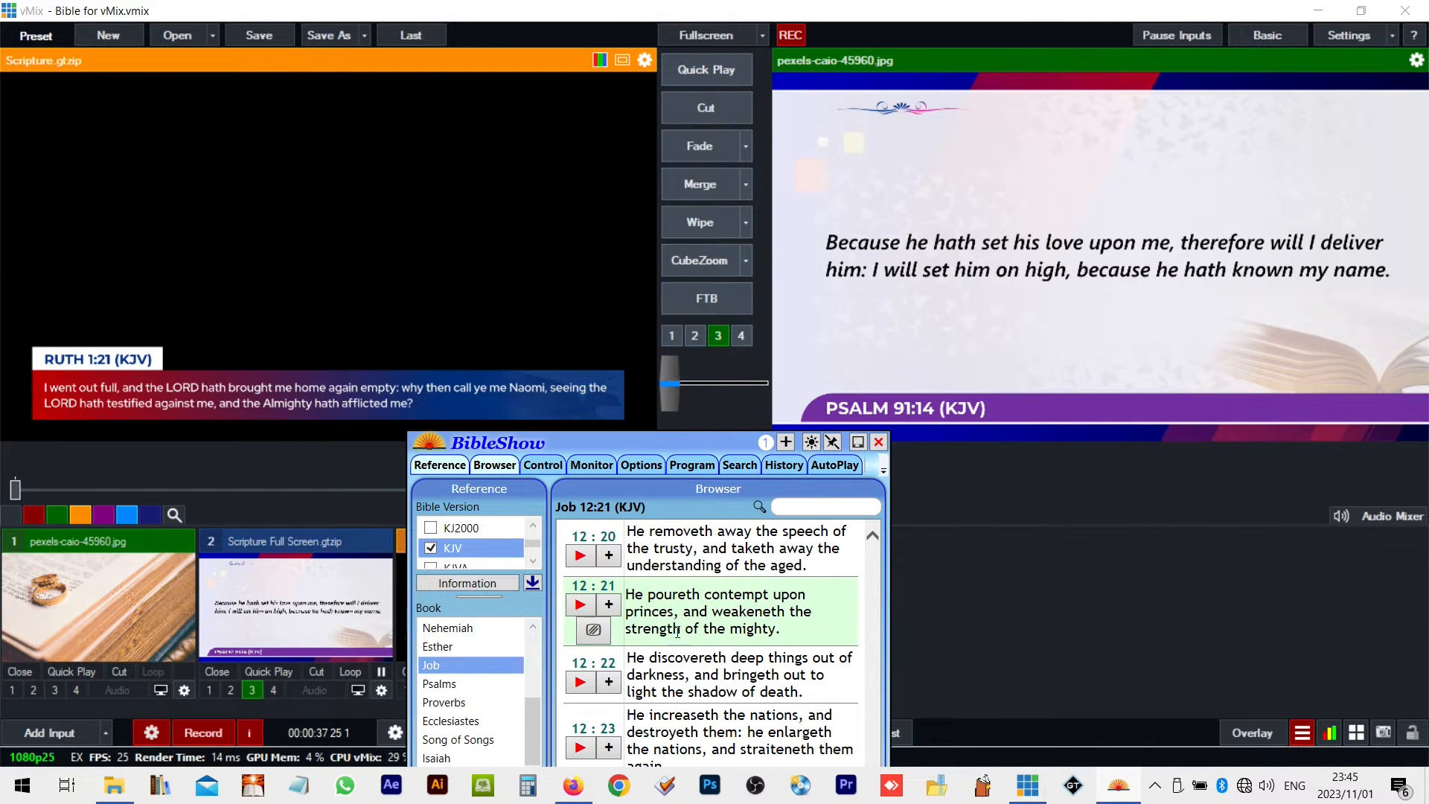
left_click(740, 670)
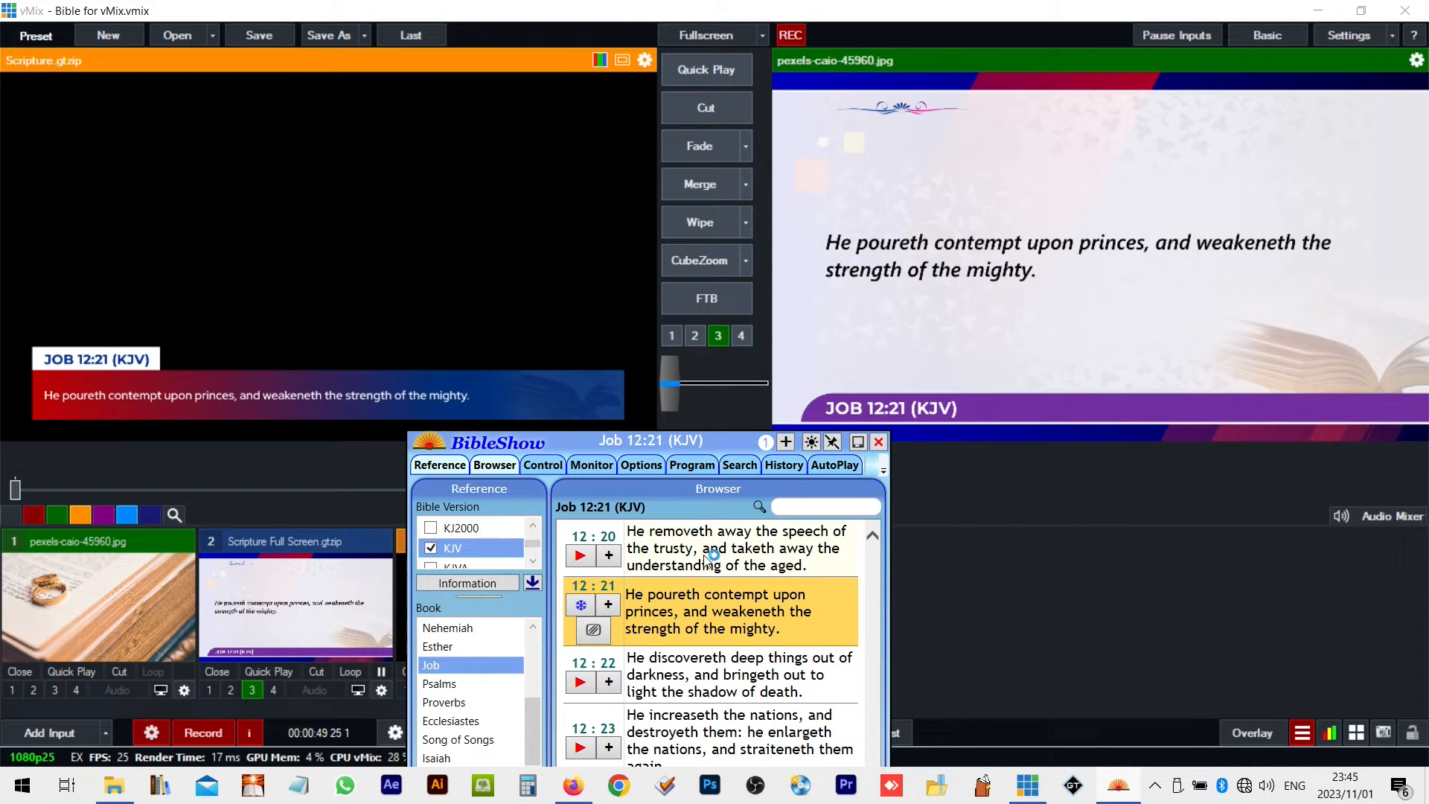
Step through Job 12:22 and 12:20, then put Job 12:23 live on both displays
left_click(581, 660)
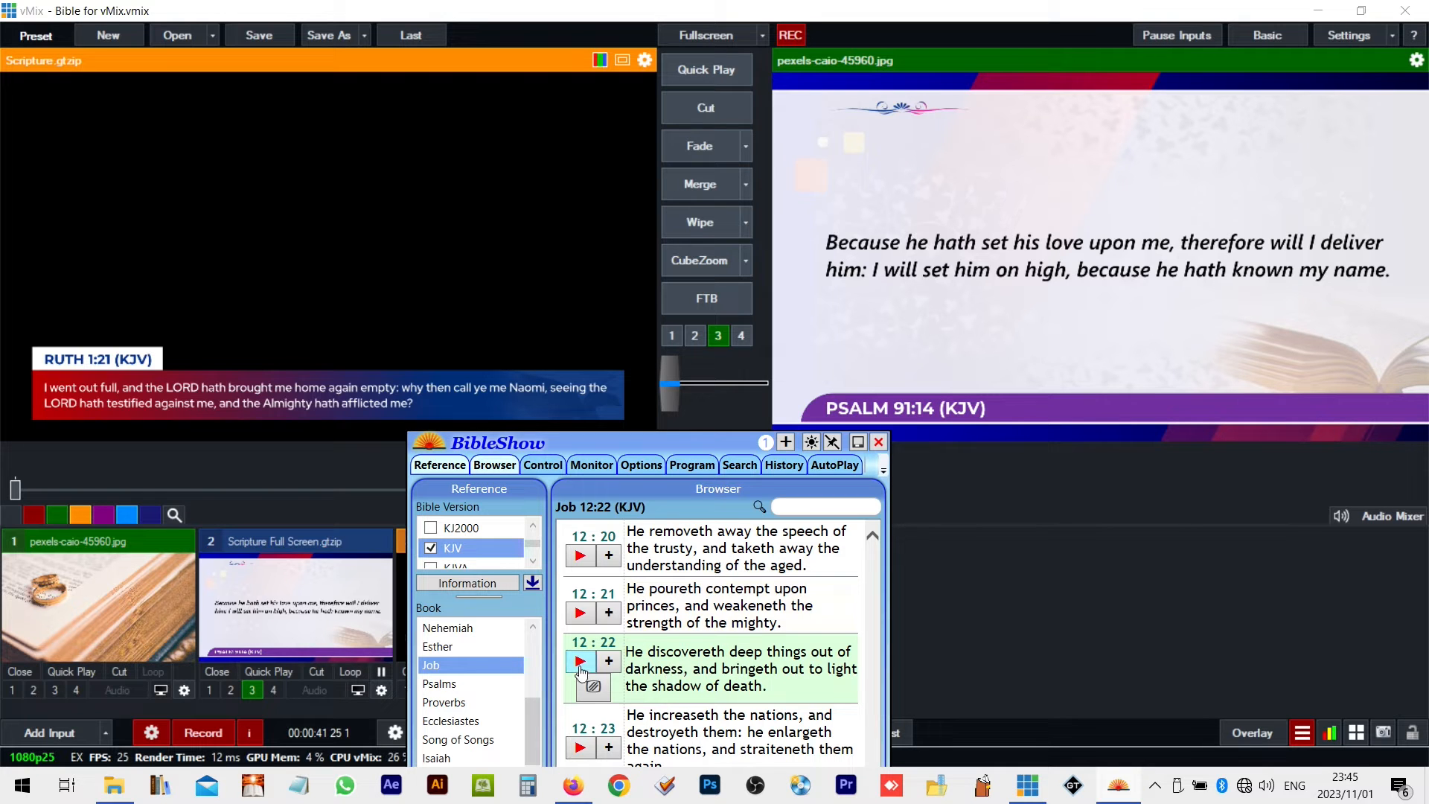
left_click(579, 661)
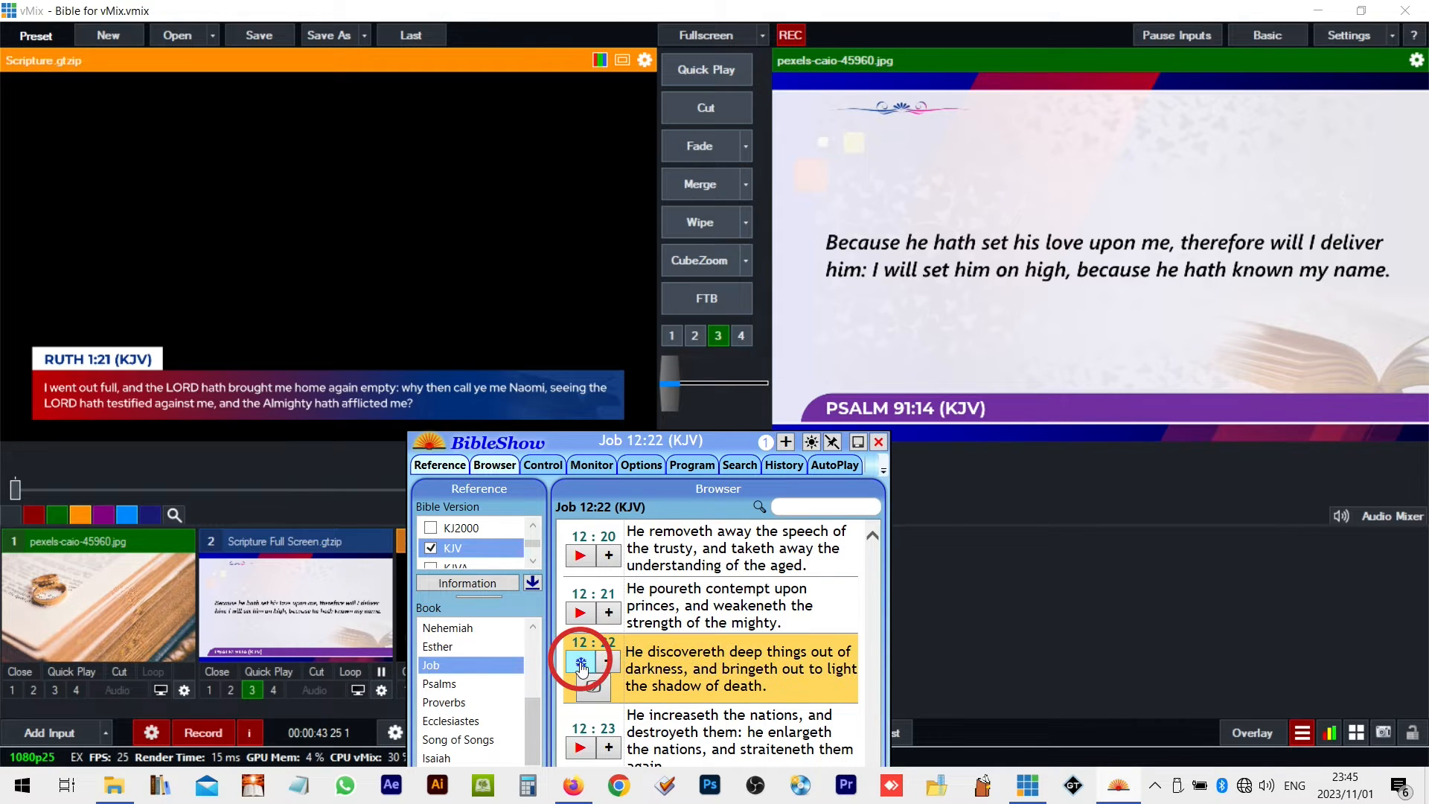
left_click(581, 660)
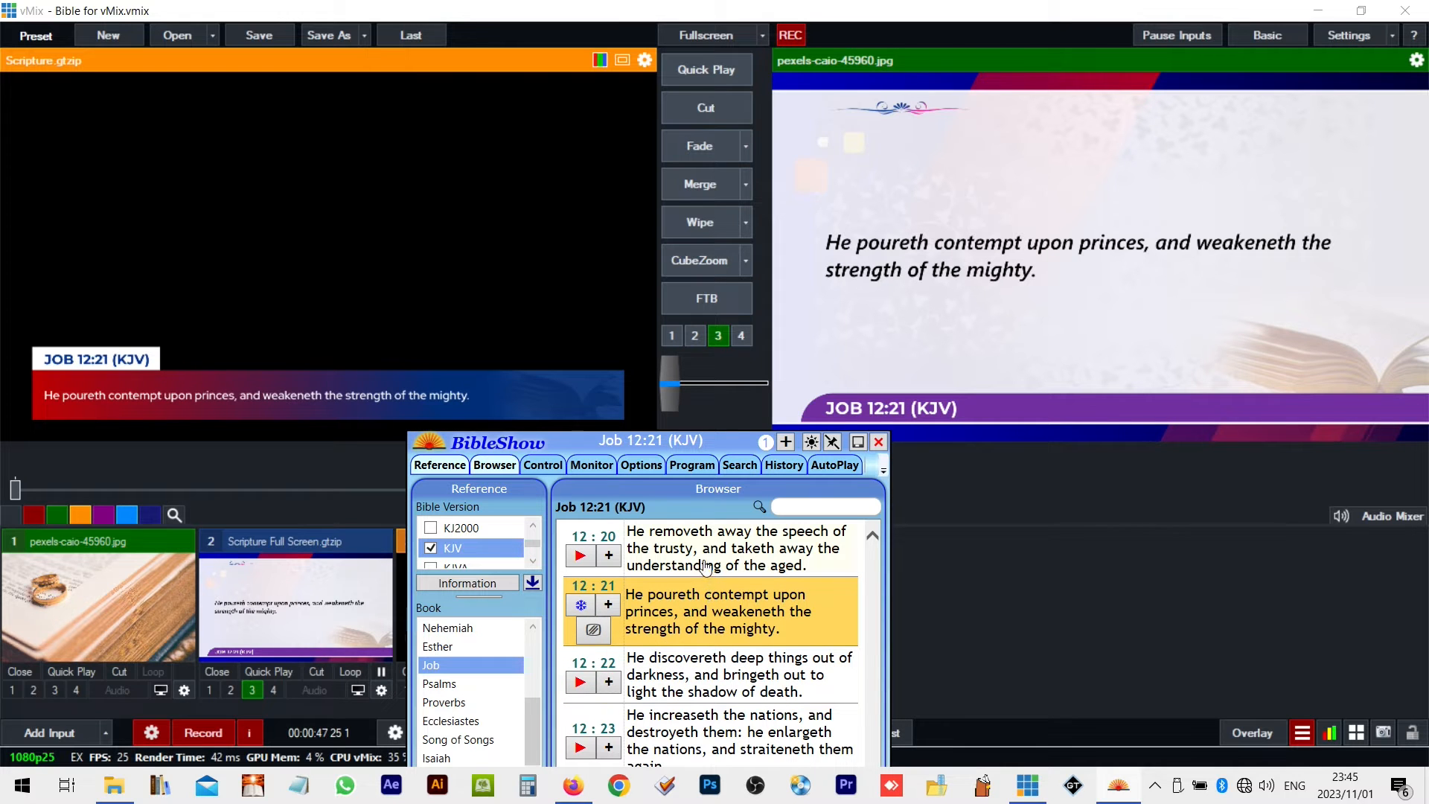
left_click(734, 547)
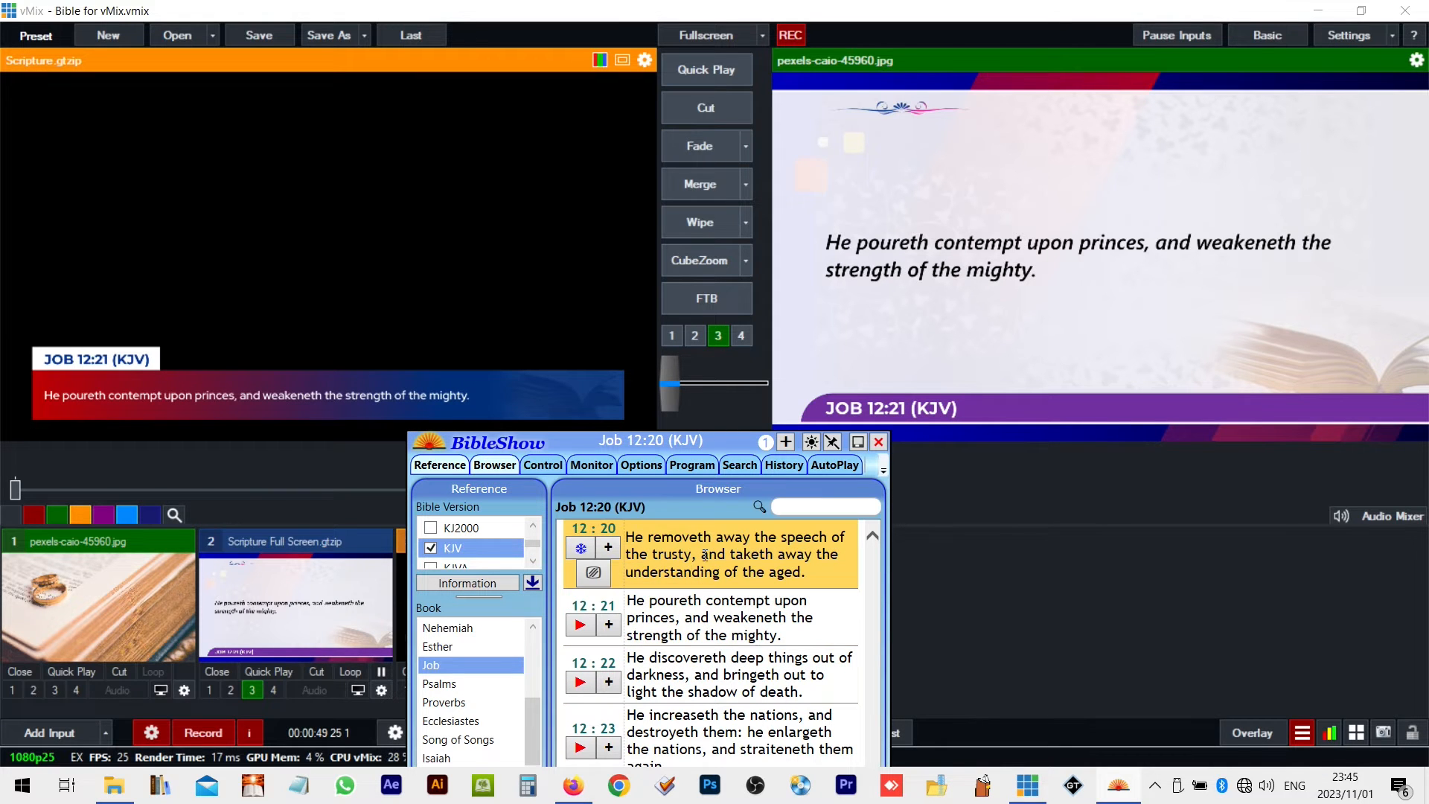
left_click(579, 548)
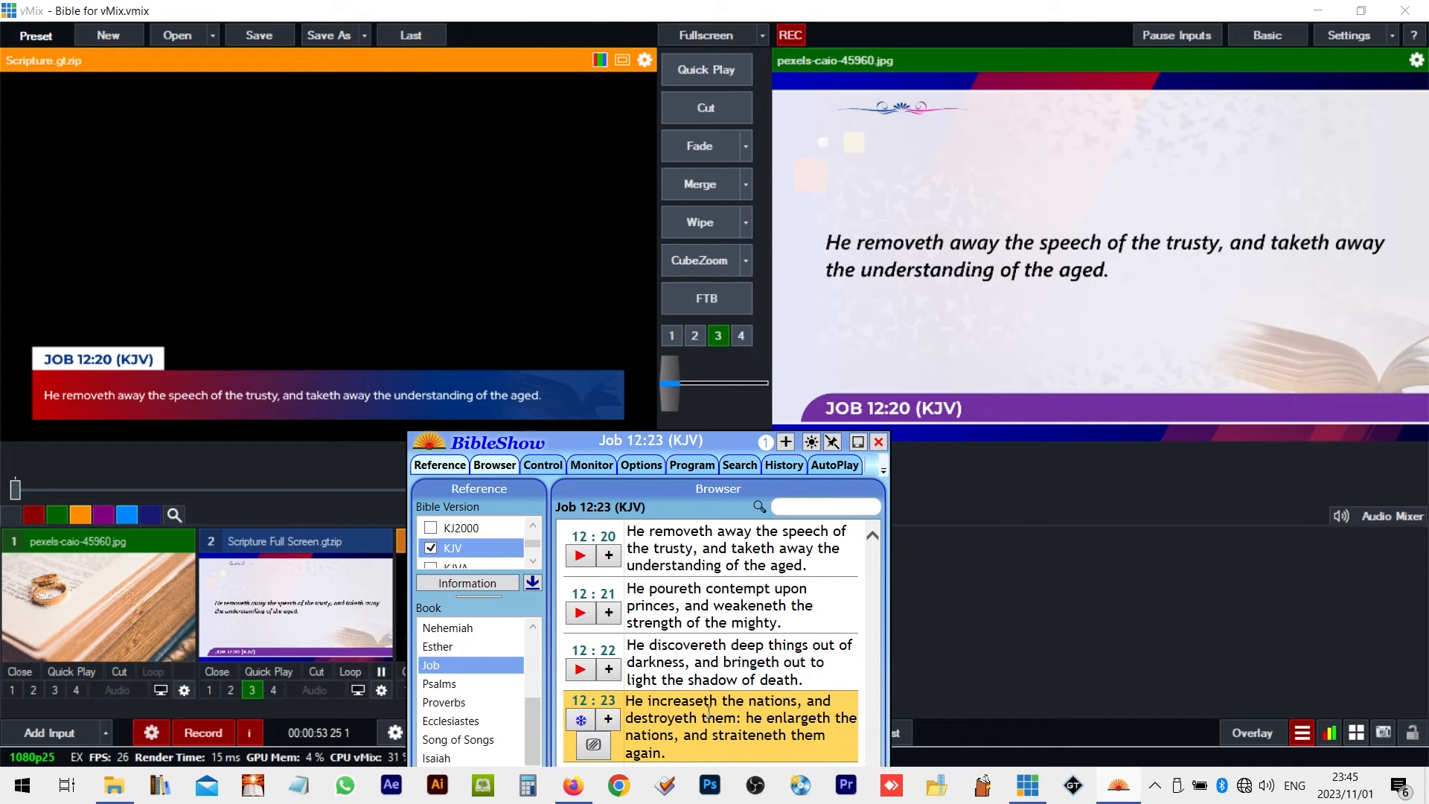
left_click(579, 720)
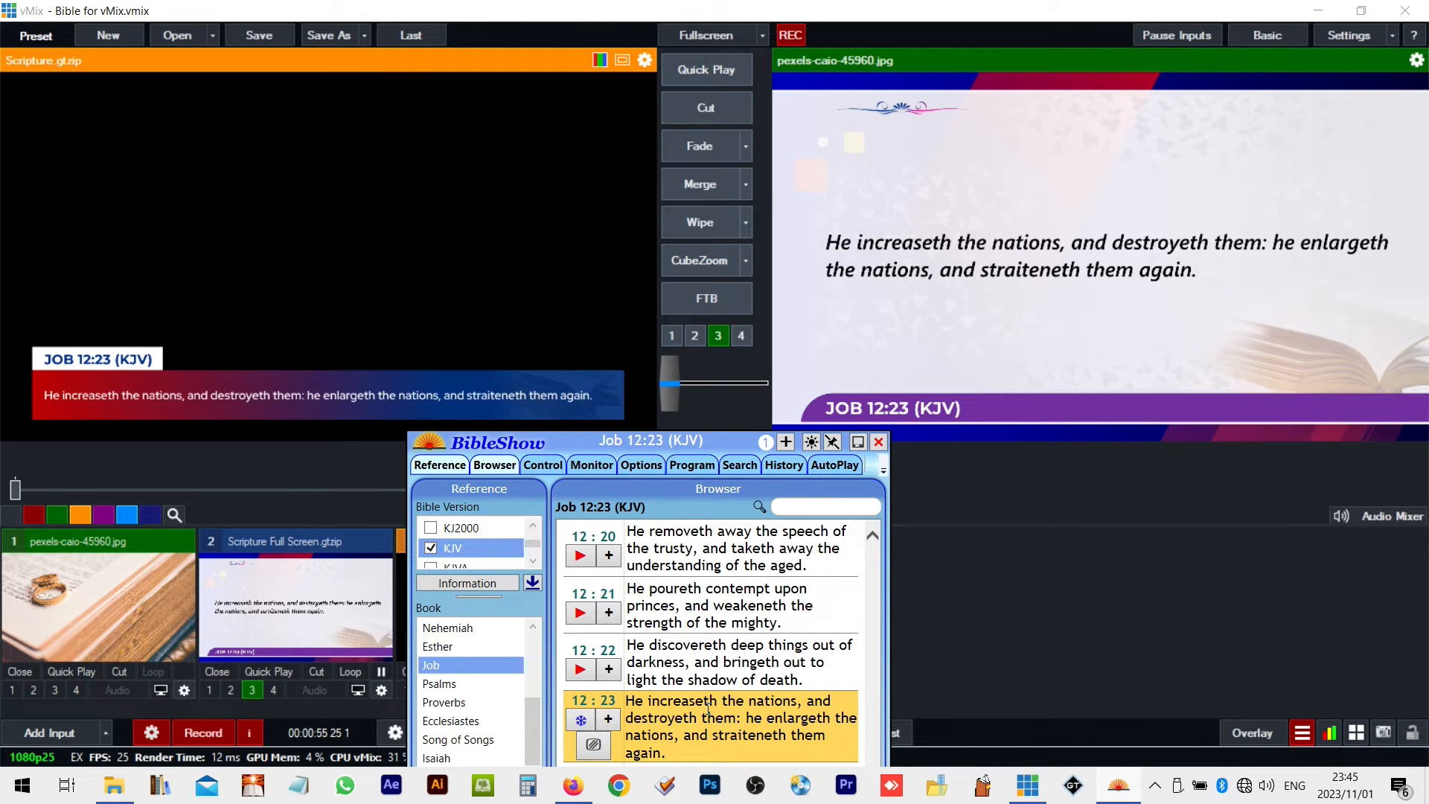
mouse_move(541, 700)
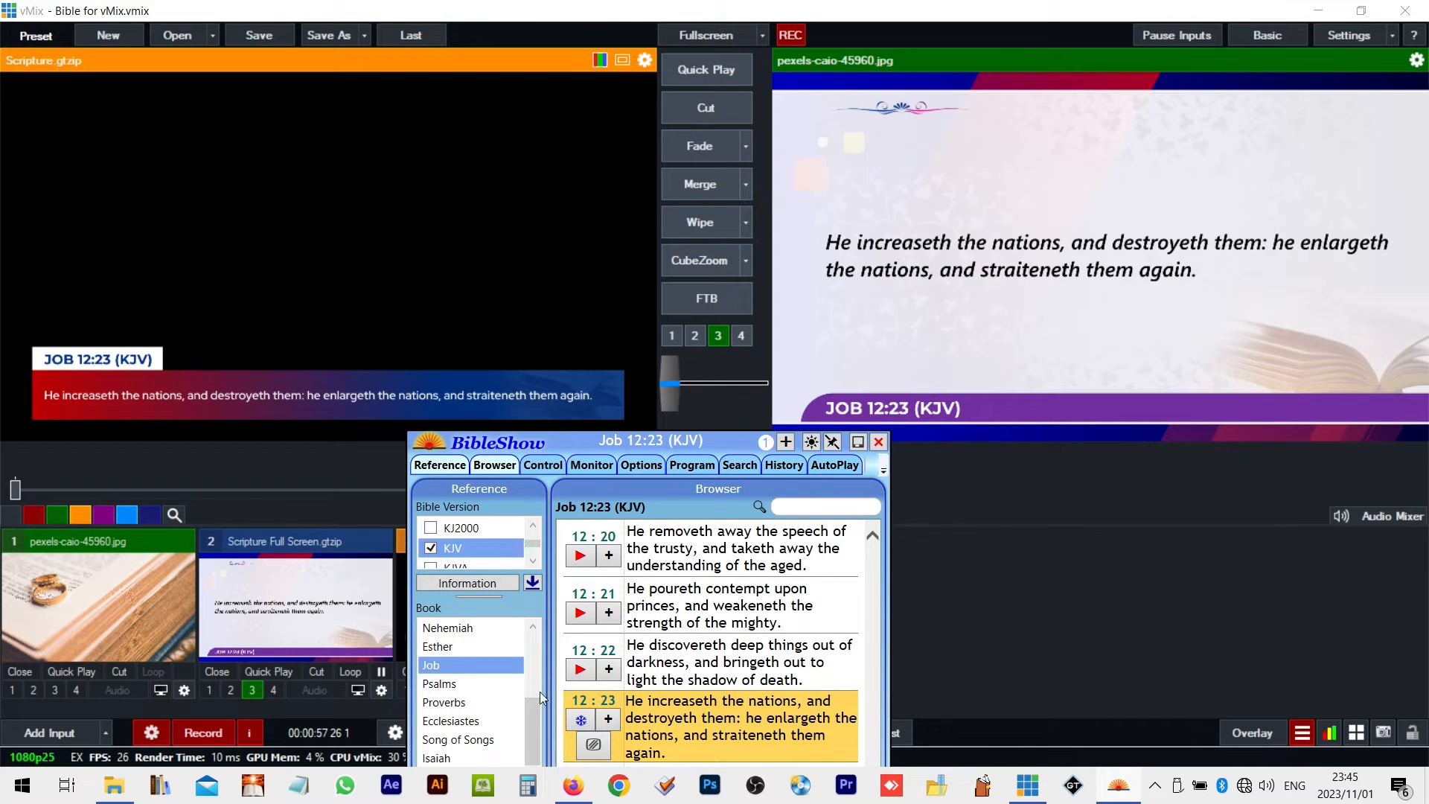
Browse to Psalm 91 verse 12 in the verse browser, leaving Job 12:23 on air
left_click(439, 684)
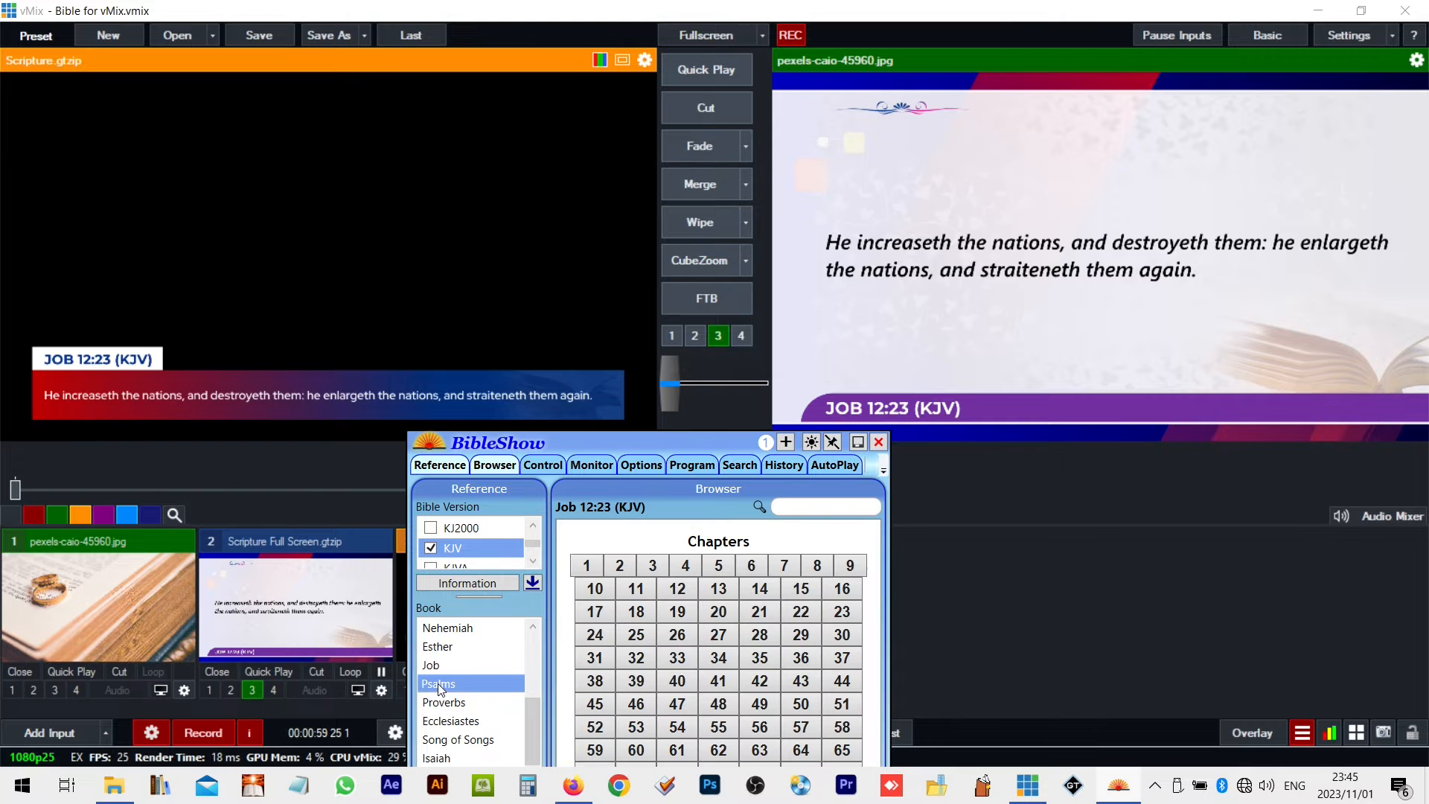
left_click(438, 683)
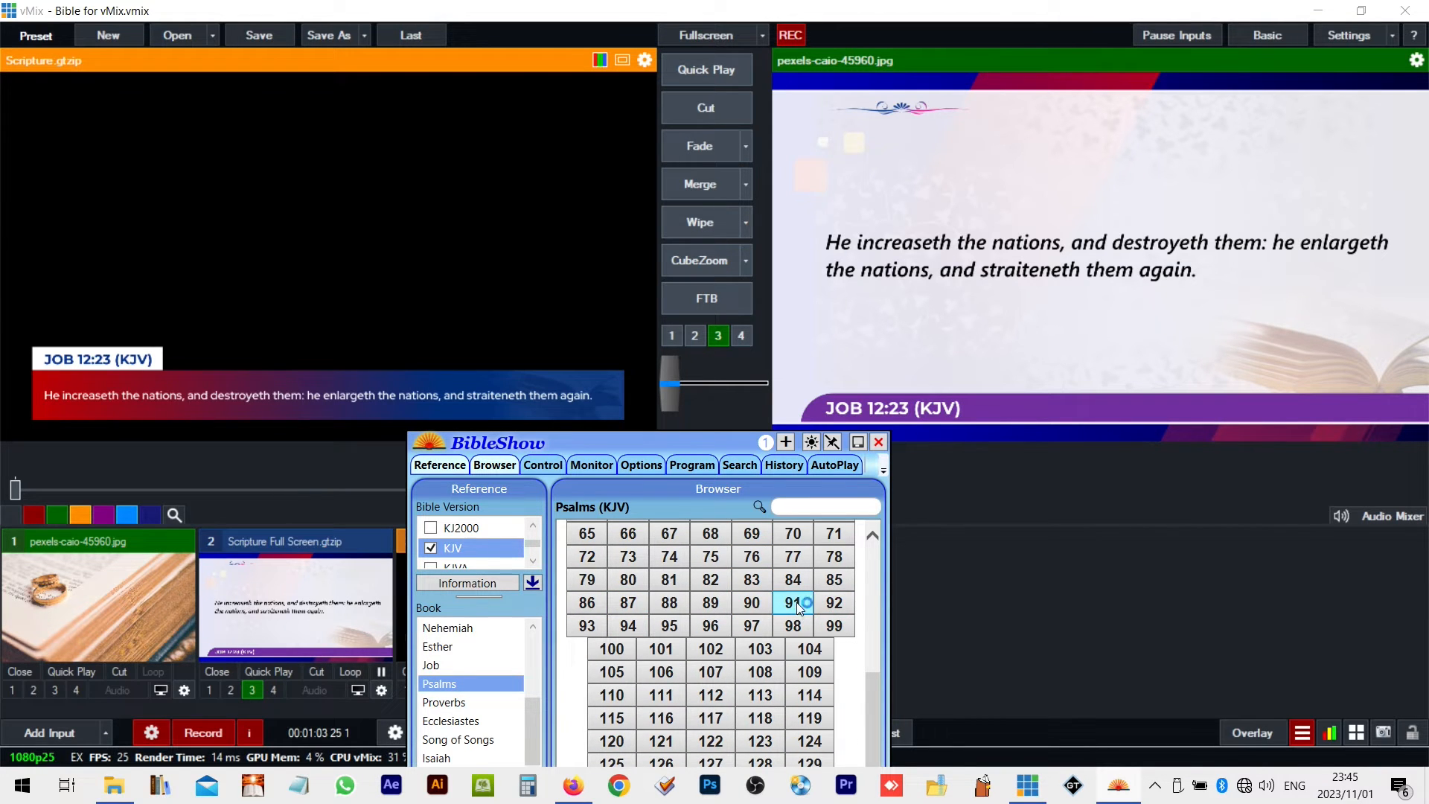
left_click(790, 602)
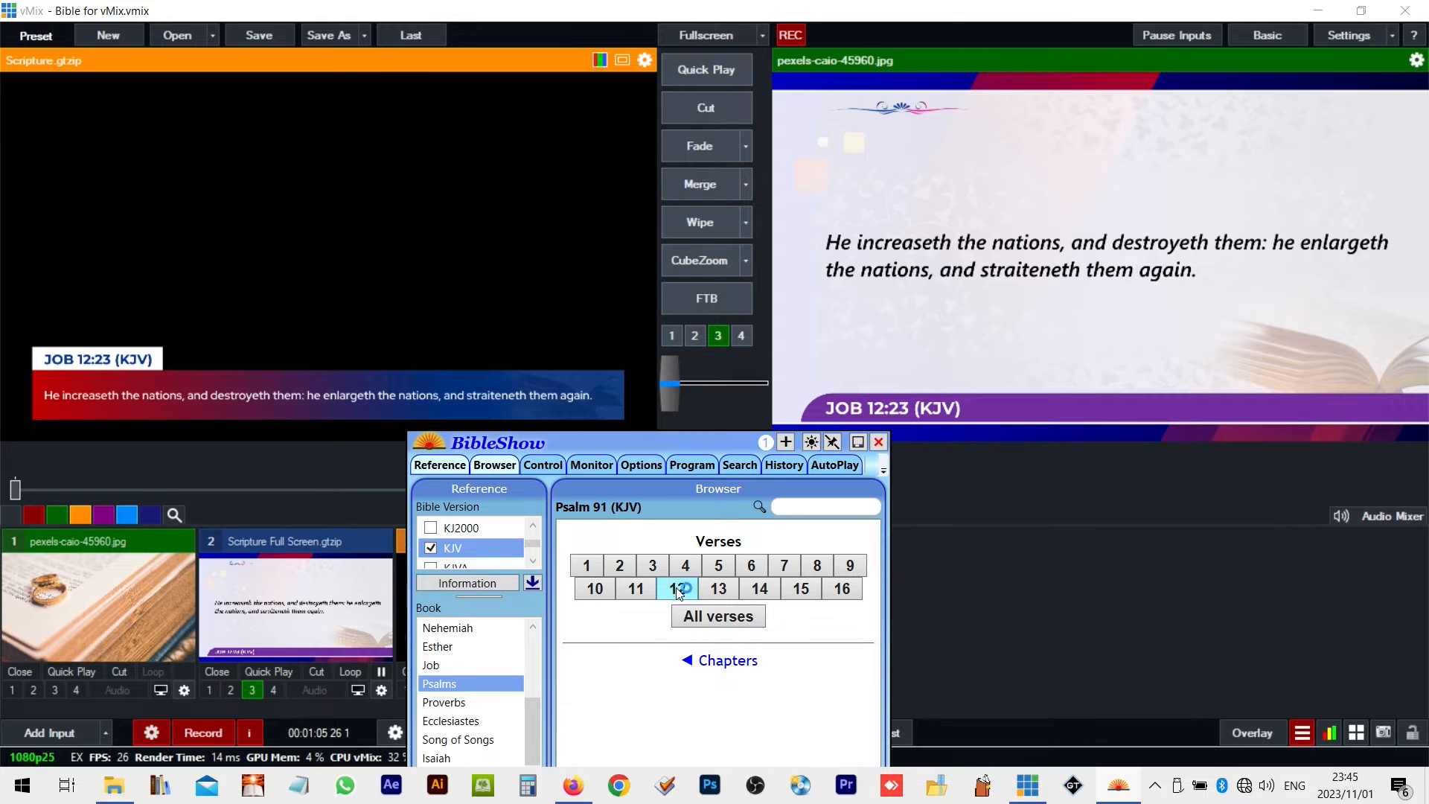
left_click(677, 589)
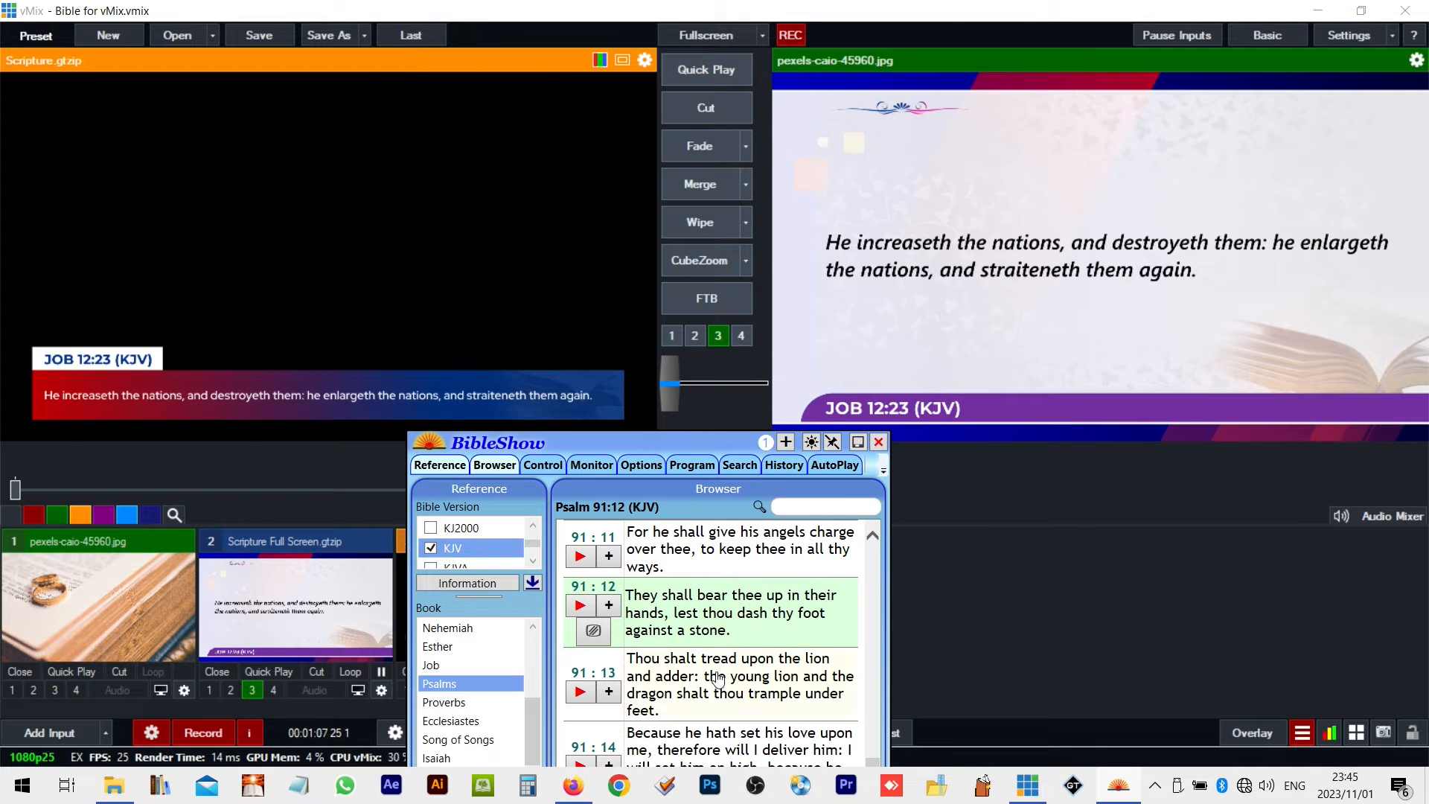
mouse_move(738, 712)
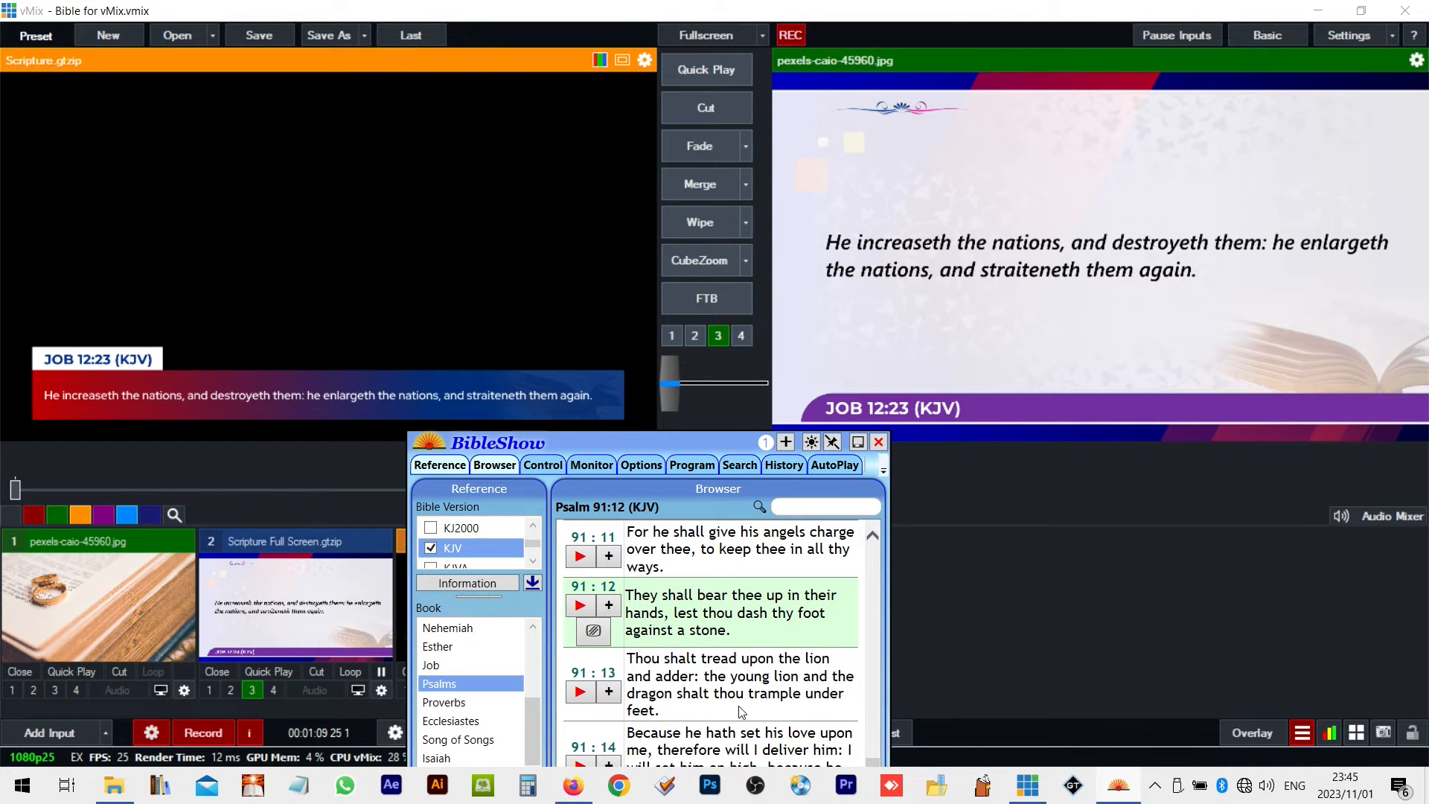